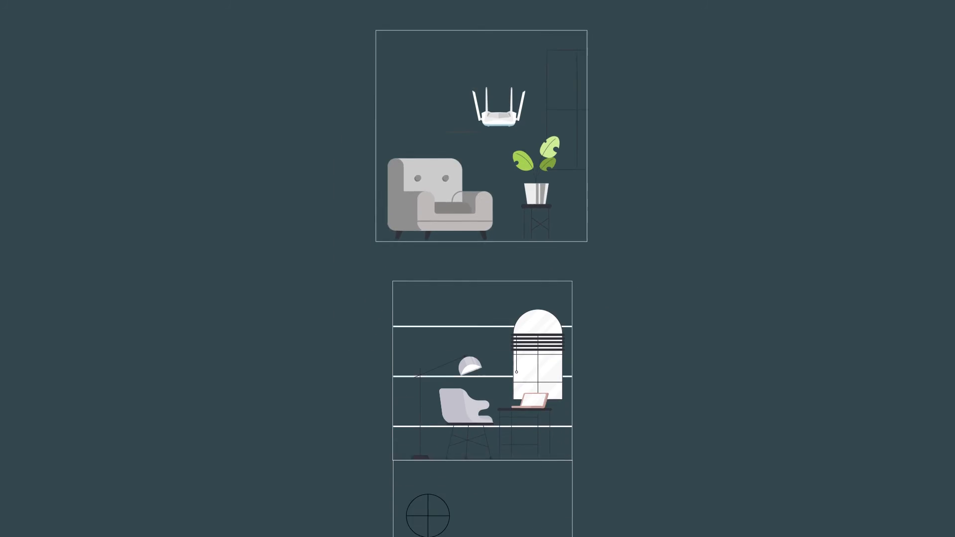
pyautogui.scroll(-3)
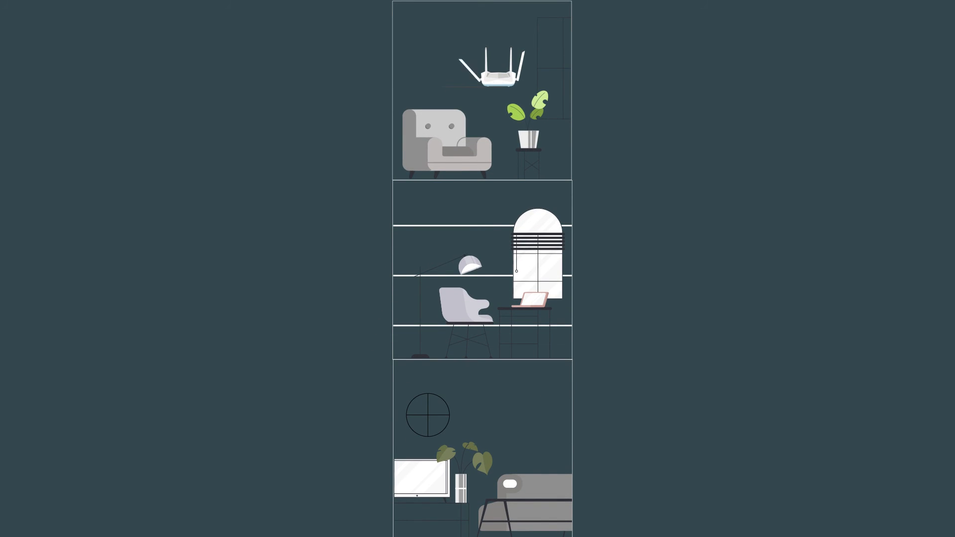